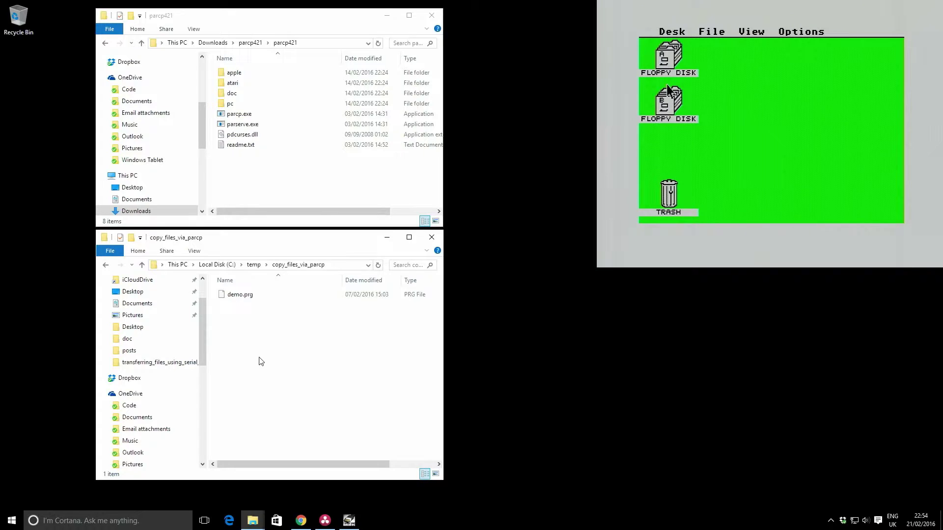
pyautogui.moveTo(761, 105)
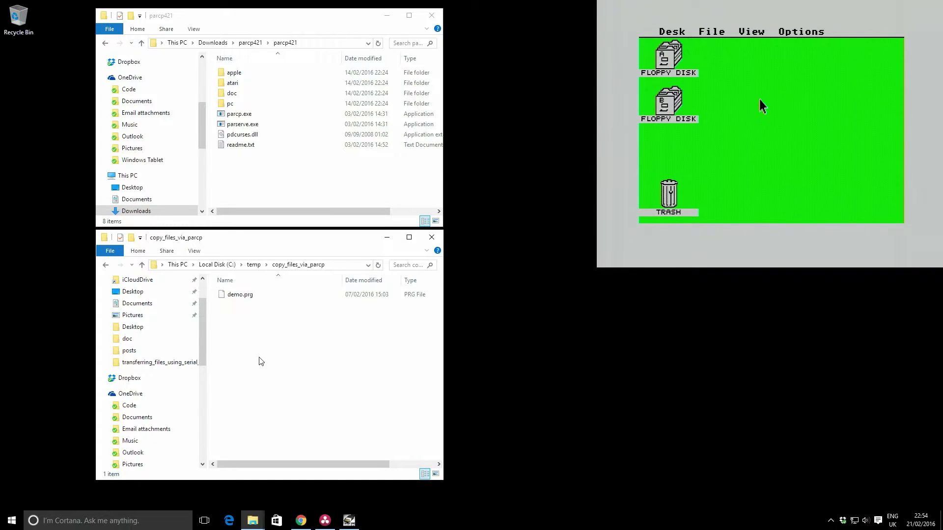
pyautogui.moveTo(765, 105)
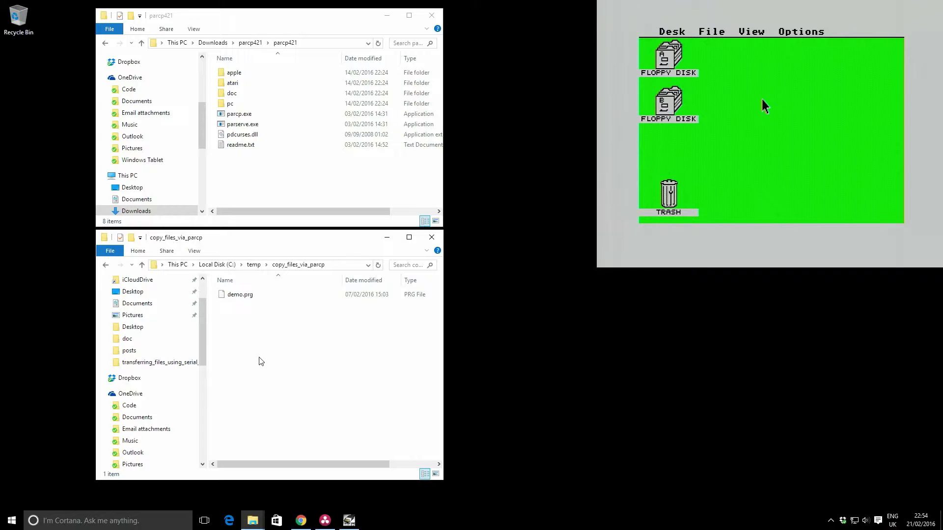
pyautogui.moveTo(752, 103)
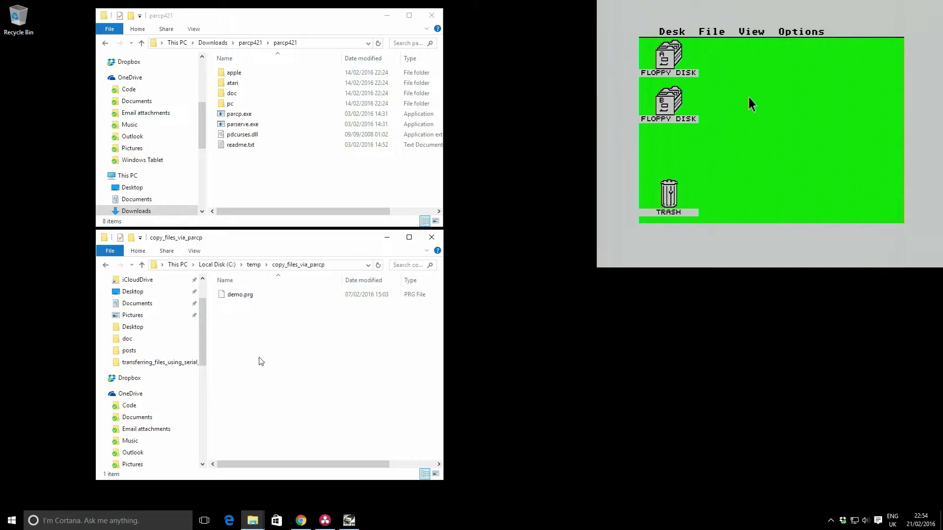
# Step: Show drive A's contents on the Atari ST: PARCP.TTP and PARSERVE.TOS
pyautogui.doubleClick(668, 54)
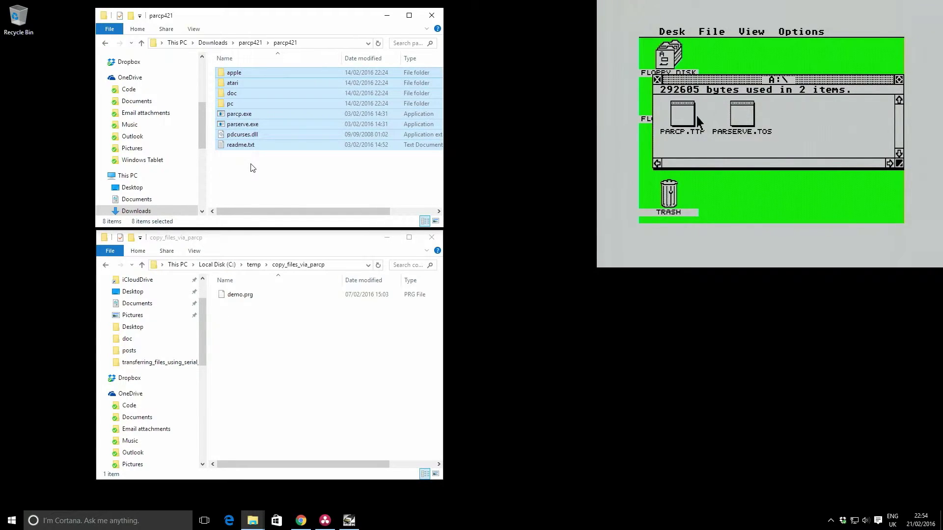
# Step: Navigate Explorer into parcp421's pc\windows folder and leave demo.prg deselected below
pyautogui.click(229, 103)
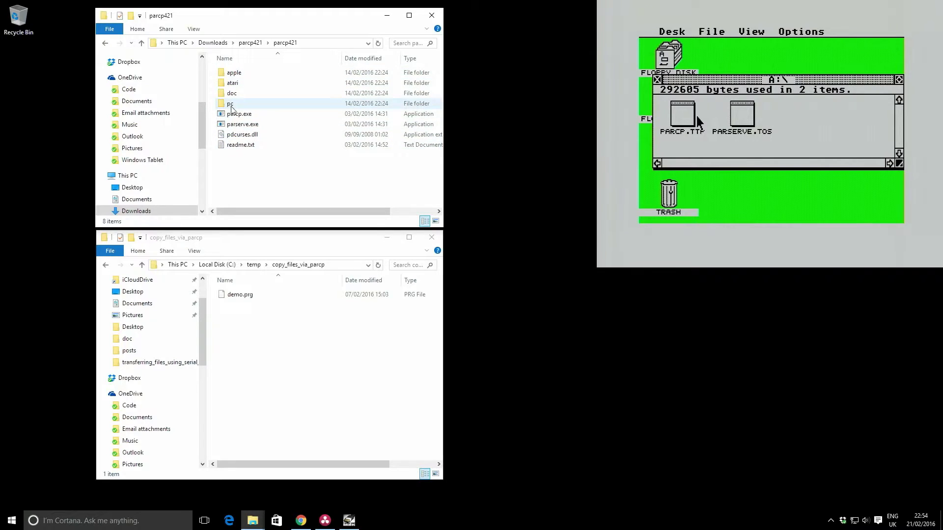
pyautogui.doubleClick(230, 103)
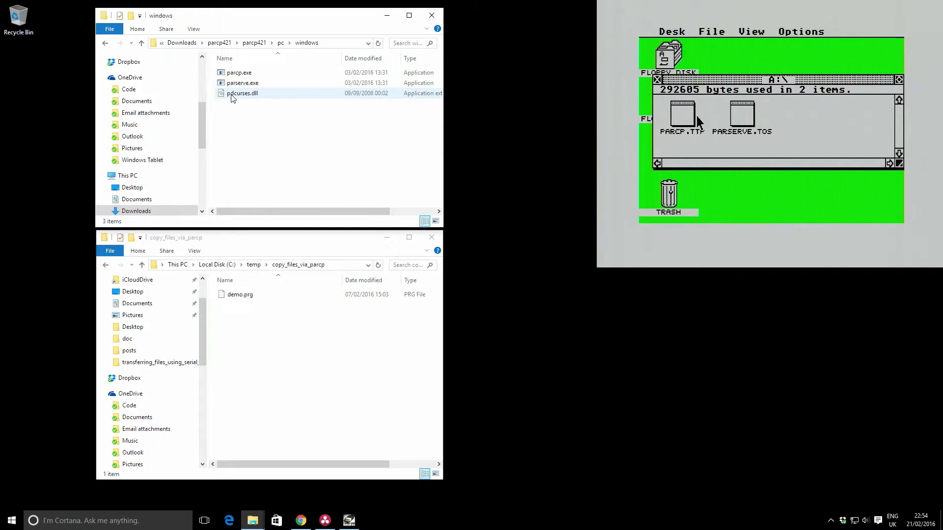
pyautogui.click(253, 127)
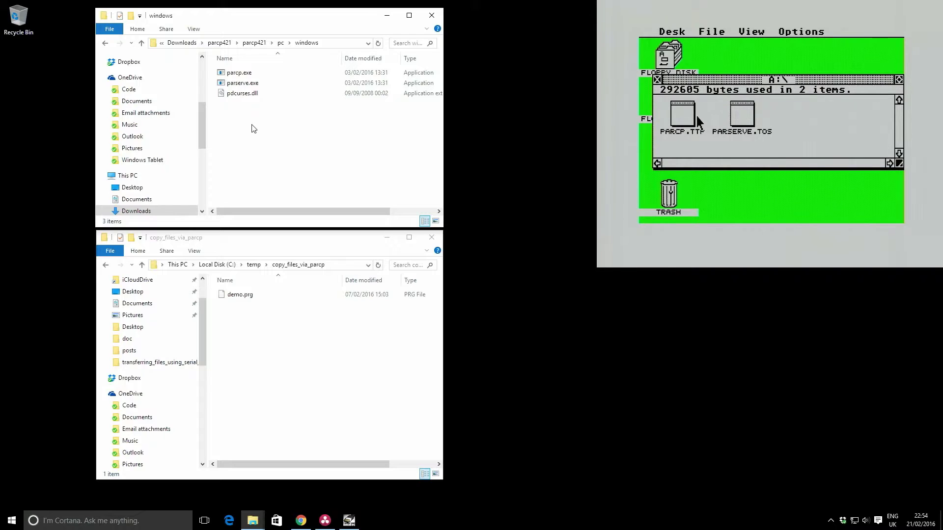
pyautogui.click(239, 294)
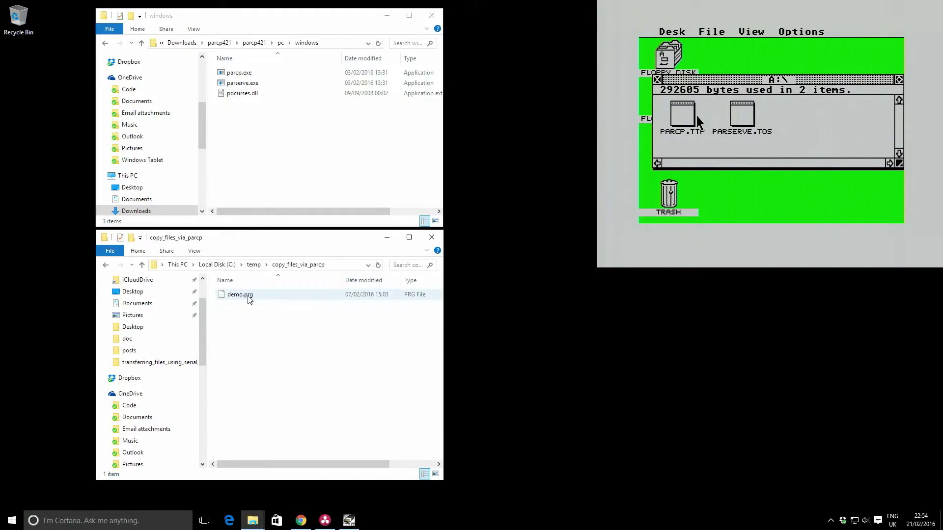
pyautogui.click(240, 294)
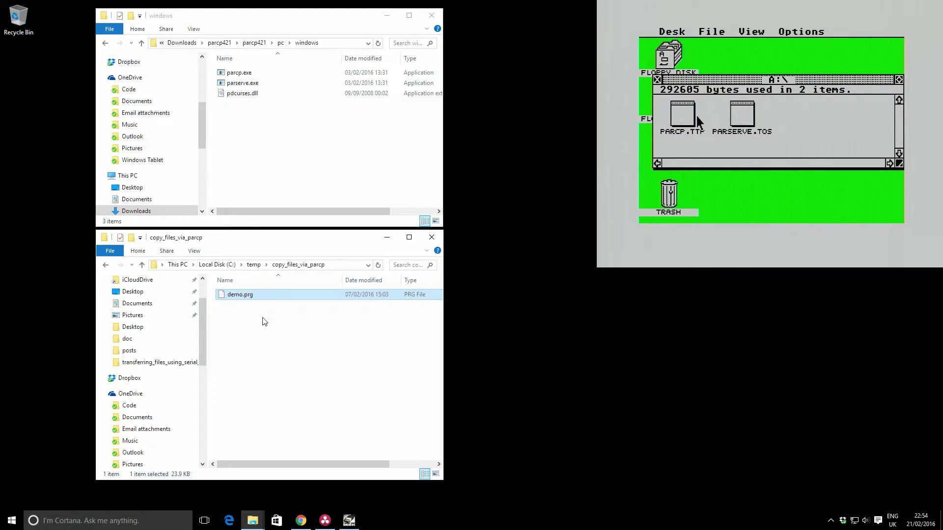
pyautogui.click(271, 265)
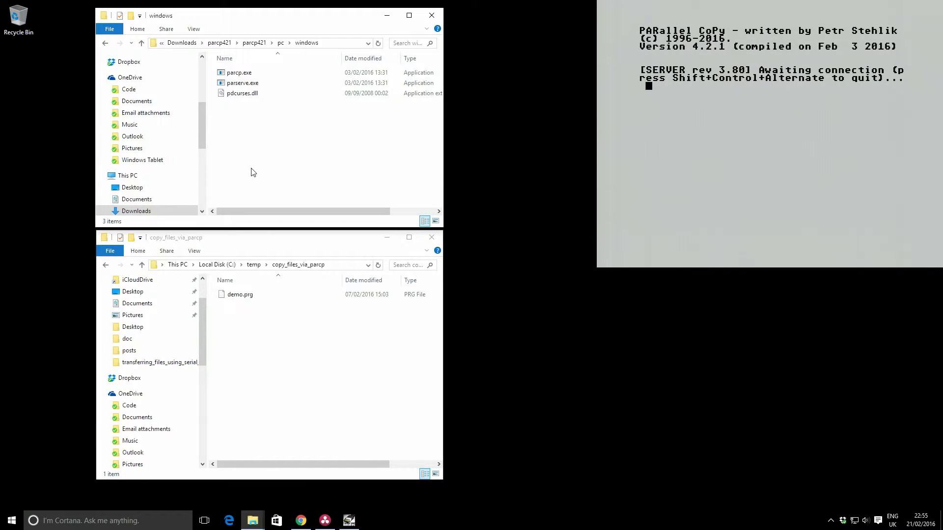
# Step: Launch parcp.exe so the PC client connects to the Atari ST server
pyautogui.click(240, 71)
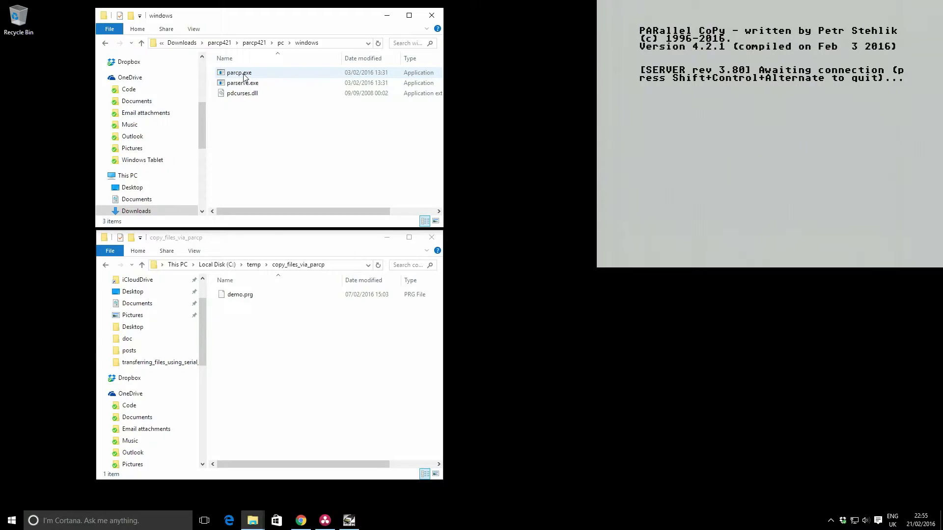
pyautogui.doubleClick(238, 71)
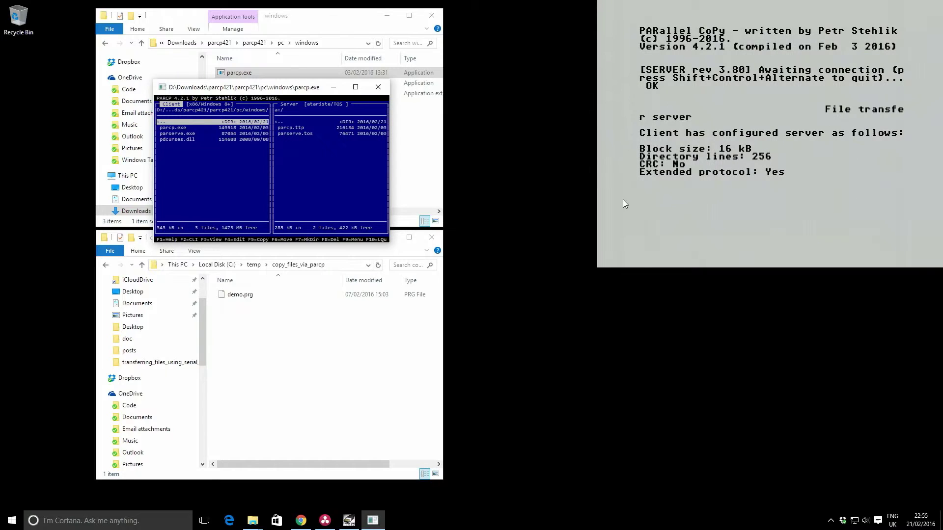
pyautogui.moveTo(692, 136)
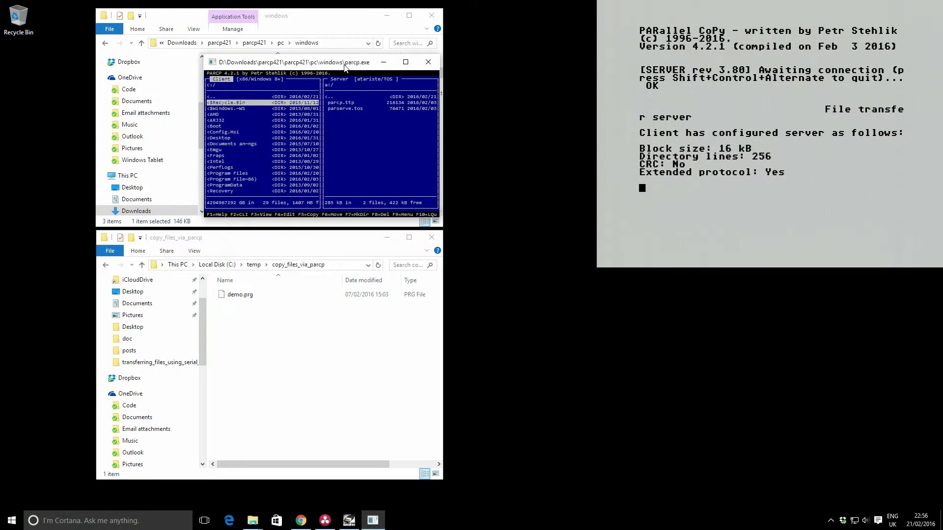
# Step: Point the PC panel at C:\temp\copy_files_via_parcp with demo.prg marked for copying
pyautogui.scroll(-3)
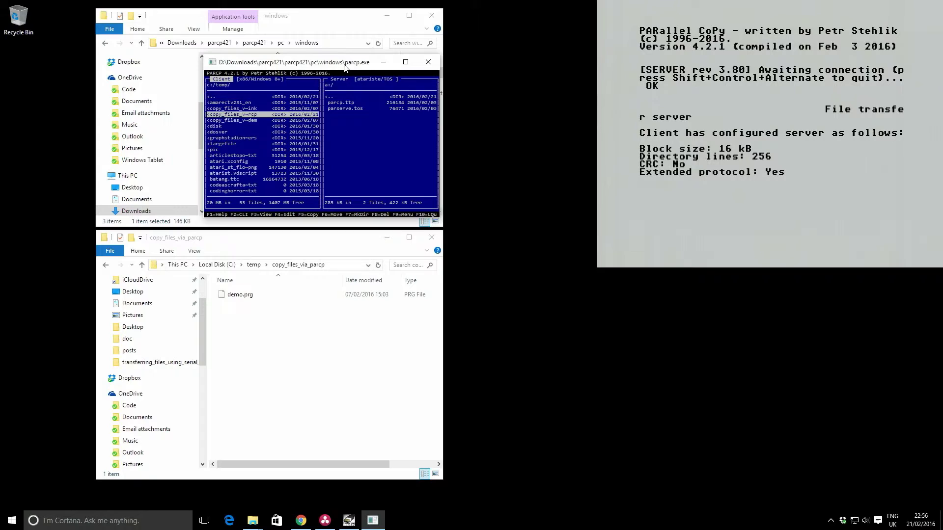
pyautogui.press('enter')
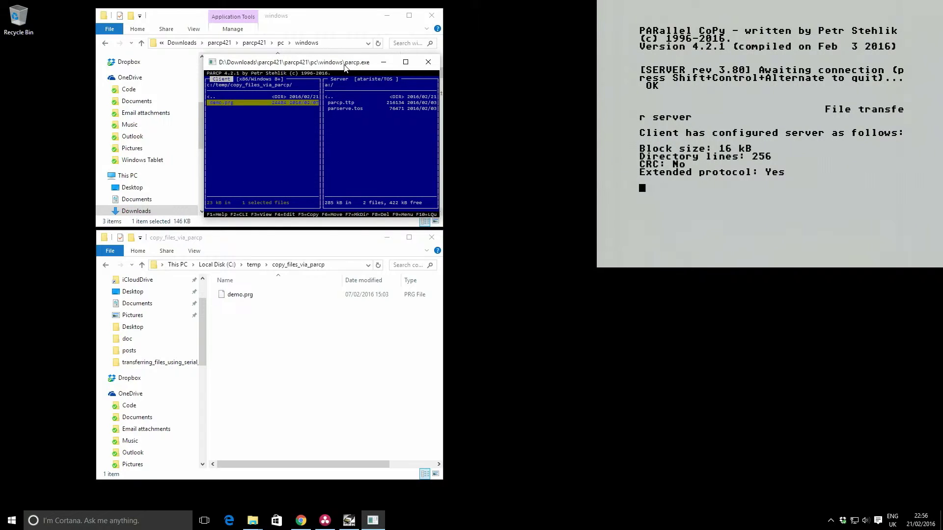
pyautogui.press('f5')
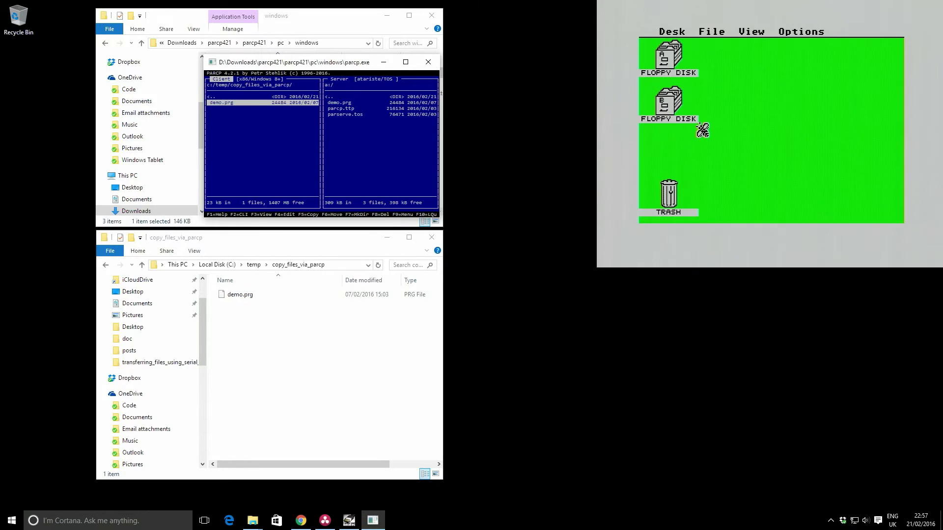
# Step: Reopen drive A on the ST, now listing DEMO.PRG with the two PARCP files
pyautogui.doubleClick(668, 99)
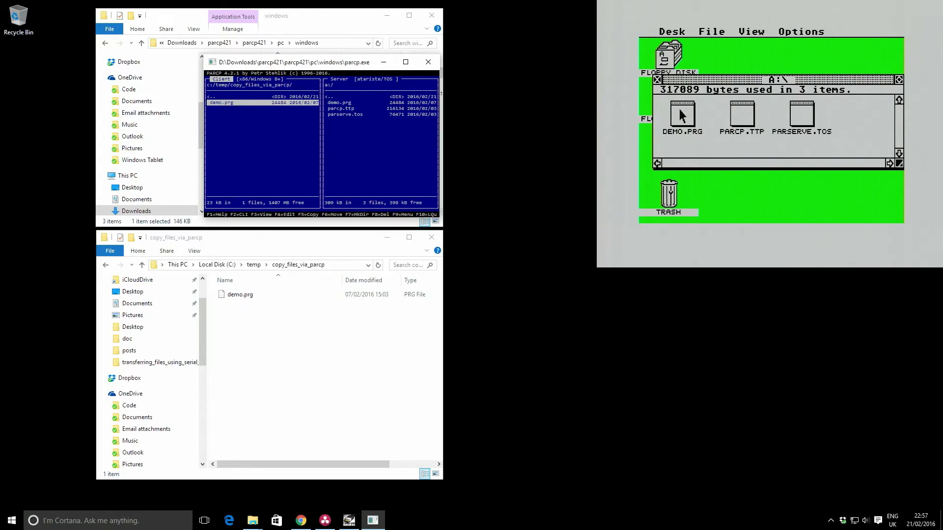
# Step: Run DEMO.PRG from the floppy on the Atari ST
pyautogui.click(682, 117)
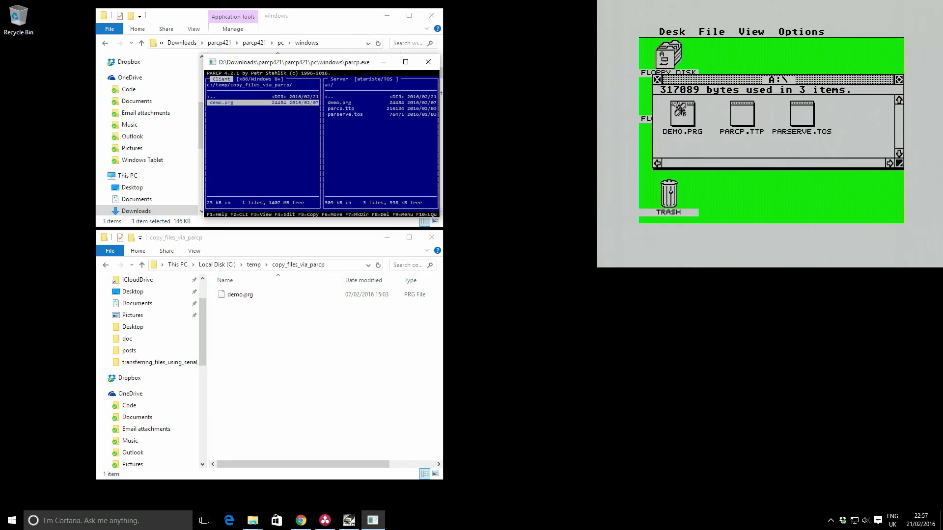
pyautogui.doubleClick(682, 114)
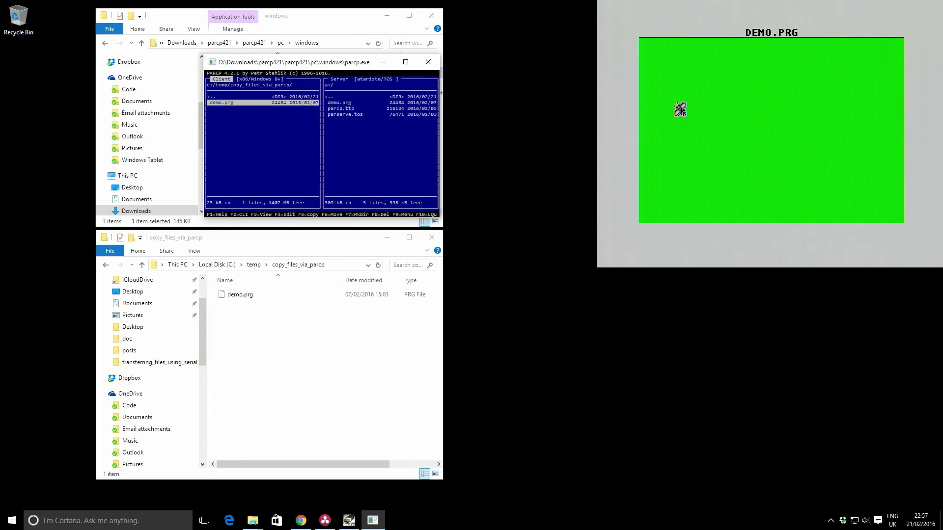